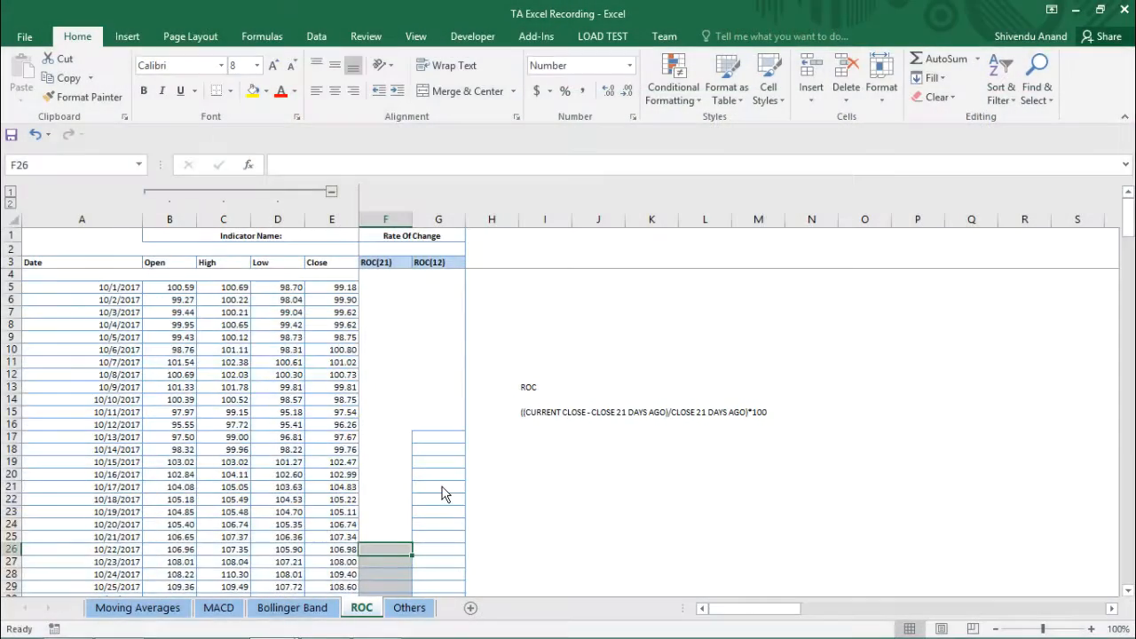
# - Review the ROC(21) and ROC(12) column headings before entering formulas
pyautogui.scroll(-3)
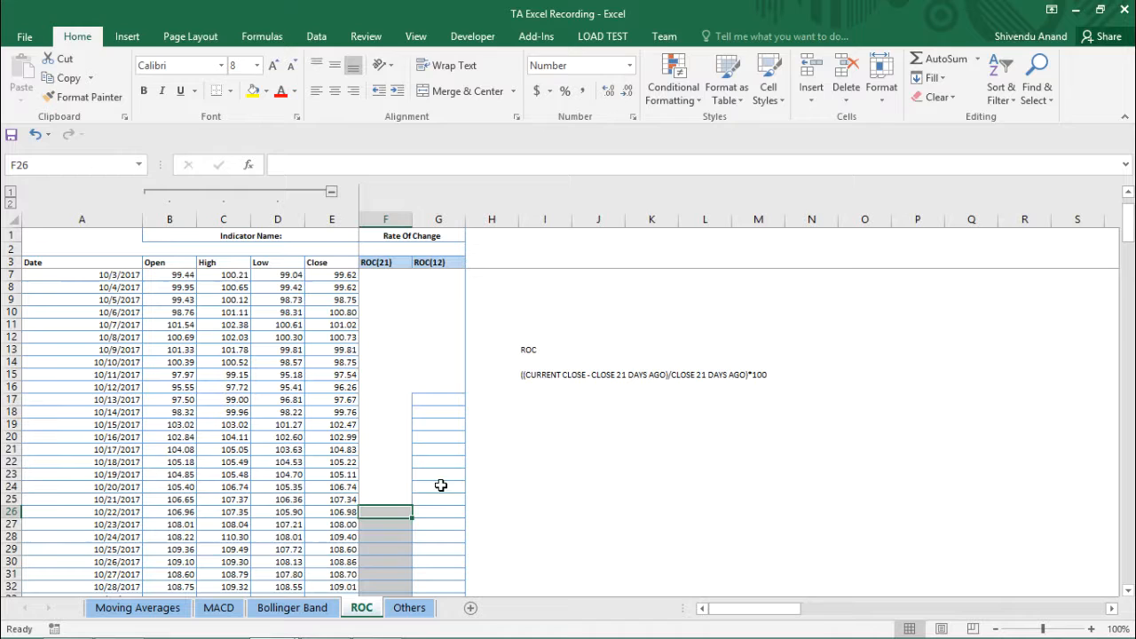
pyautogui.click(385, 263)
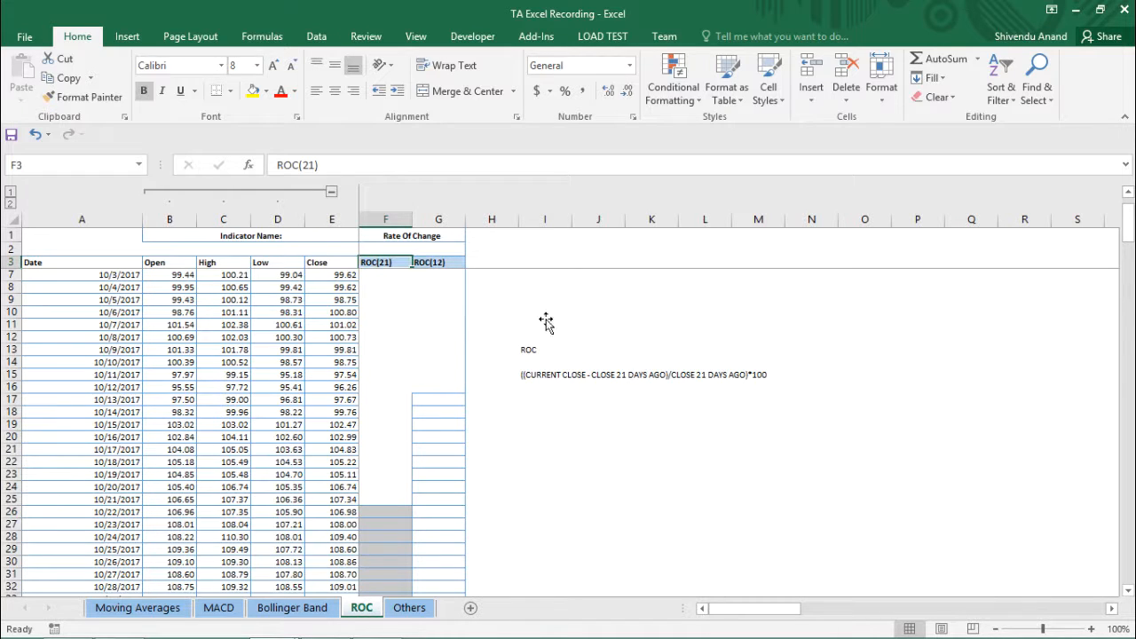
pyautogui.click(438, 263)
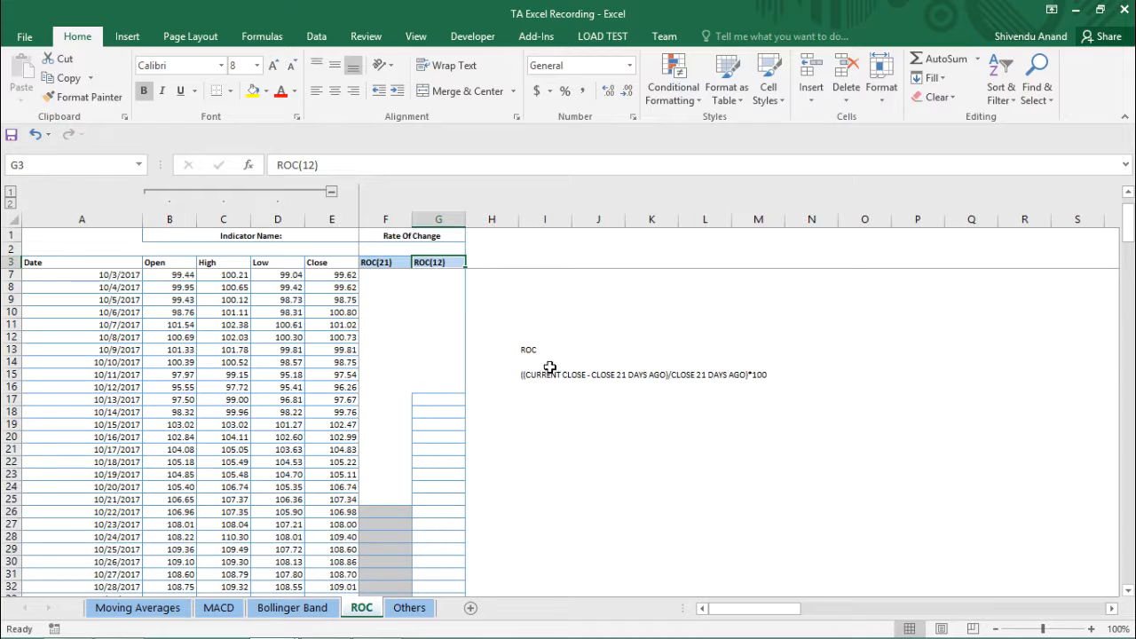
pyautogui.moveTo(860, 334)
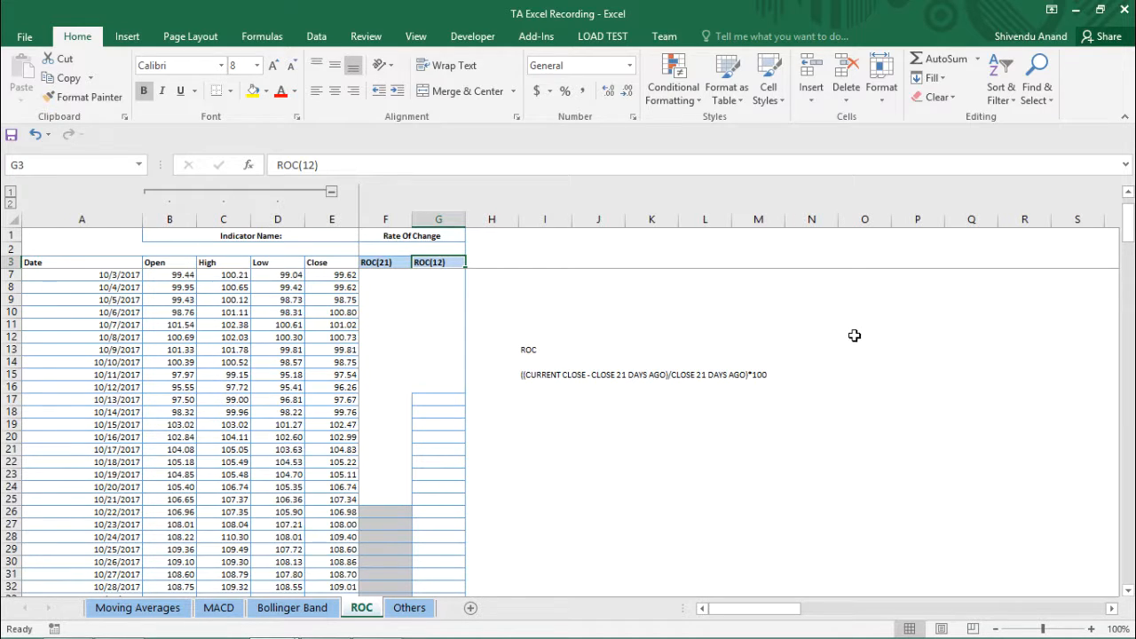
pyautogui.moveTo(844, 341)
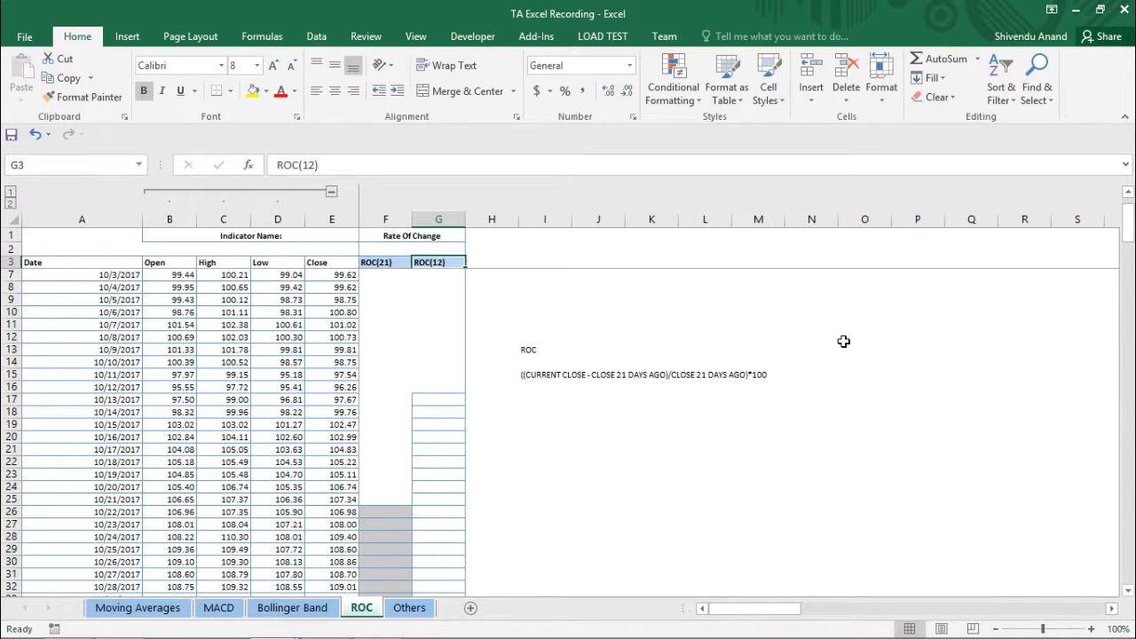
pyautogui.moveTo(366, 593)
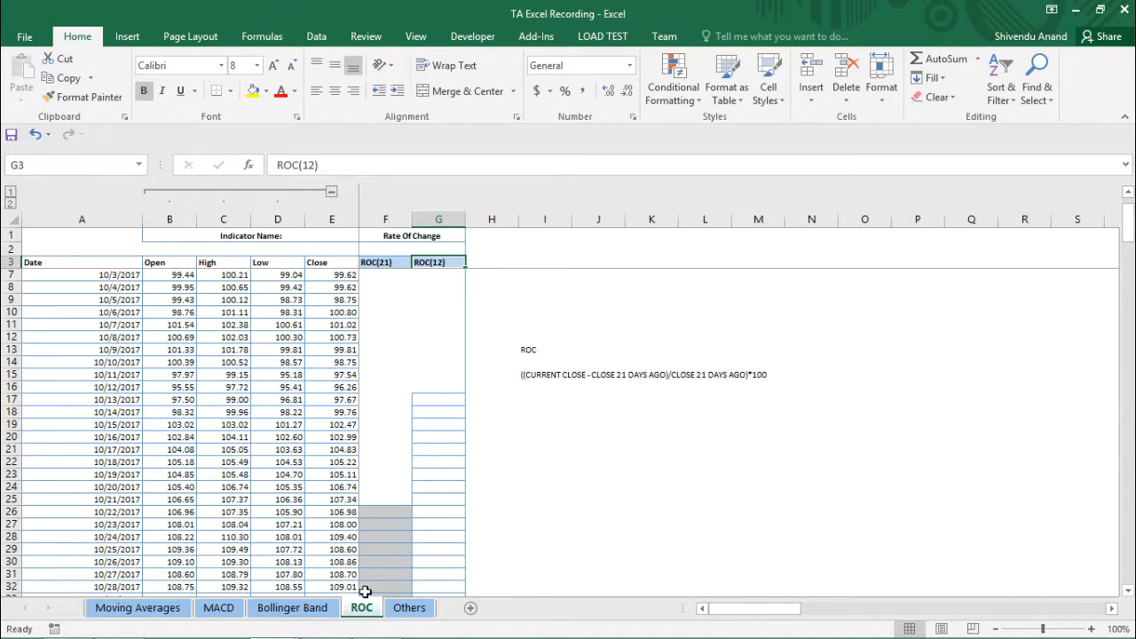
# - Enter =((E26-E5)/E5)*100 in F26, giving the first ROC(21) value 7.86
pyautogui.click(383, 512)
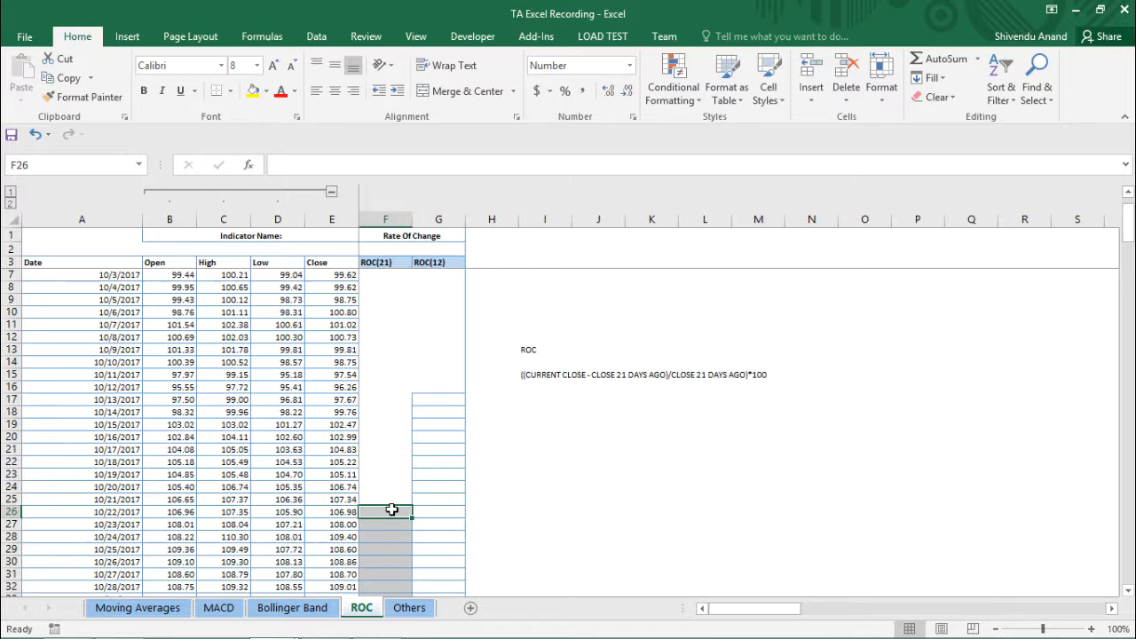
pyautogui.write('=')
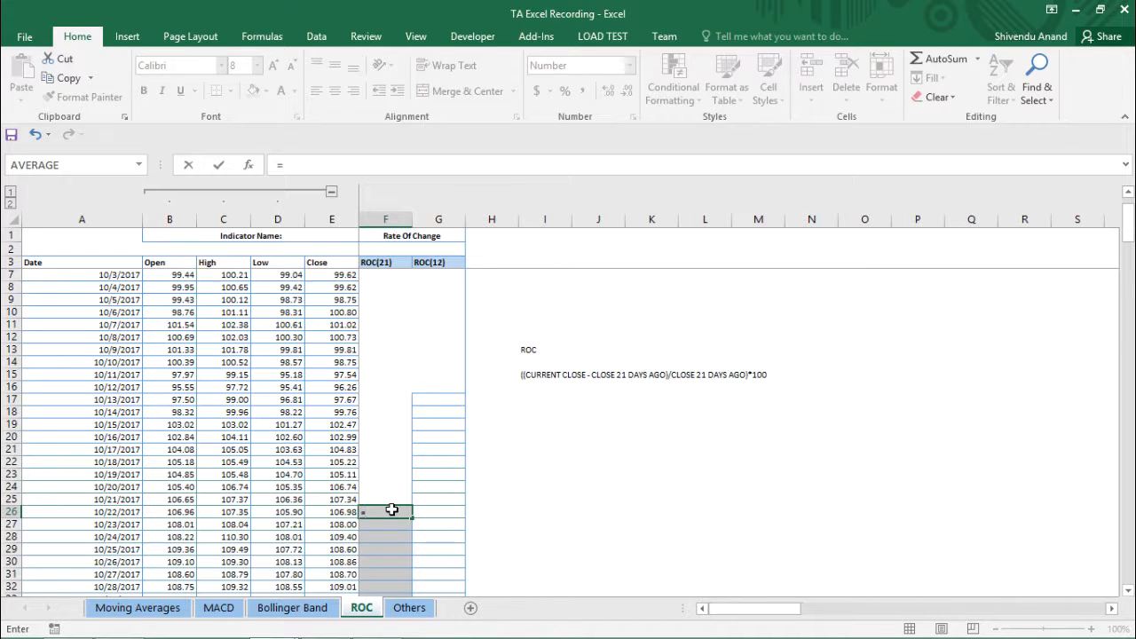
pyautogui.write('((E26')
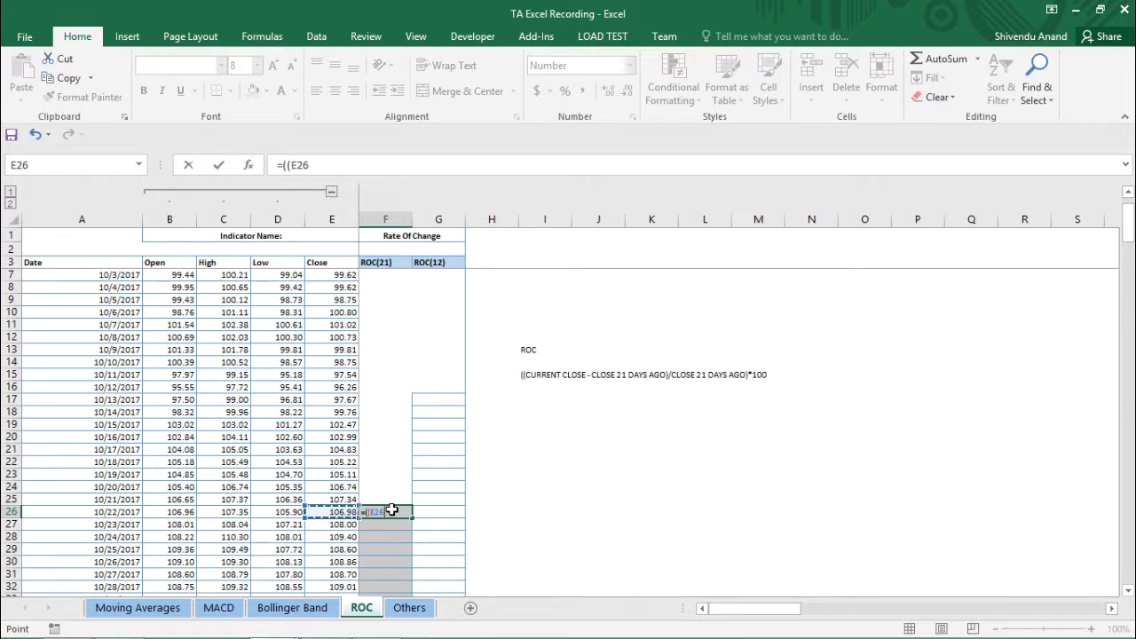
pyautogui.write('-')
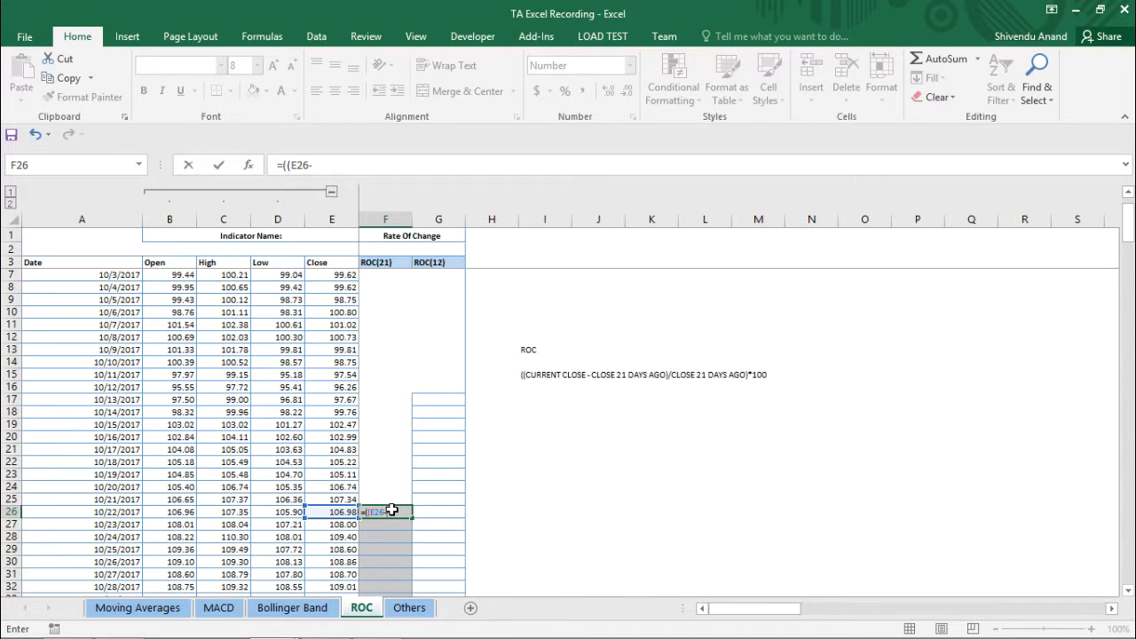
pyautogui.moveTo(401, 352)
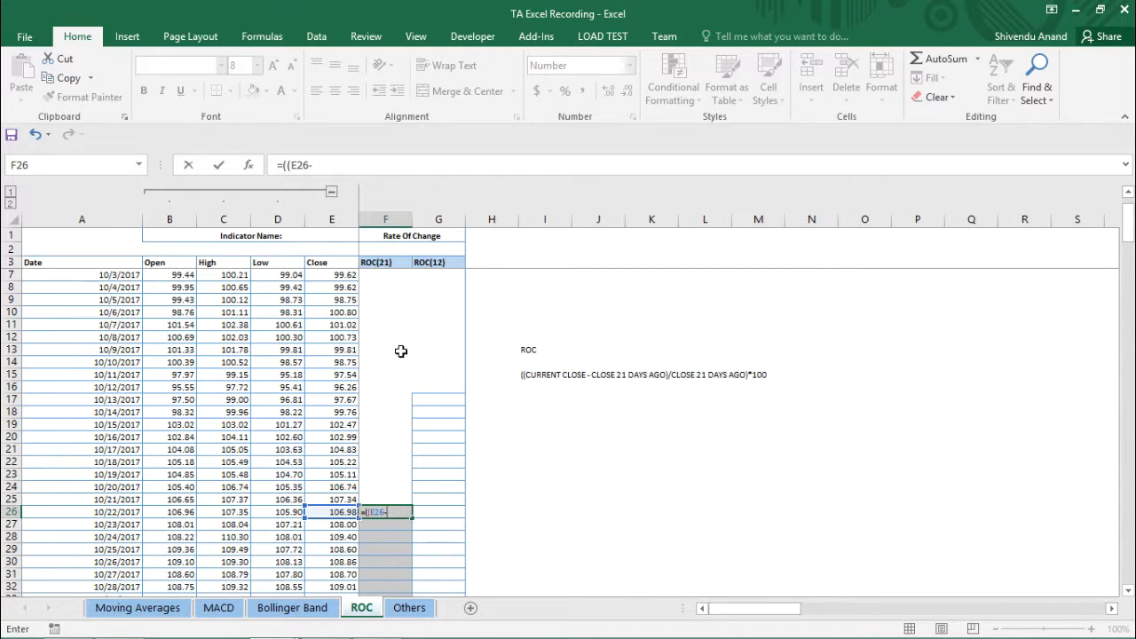
pyautogui.moveTo(334, 270)
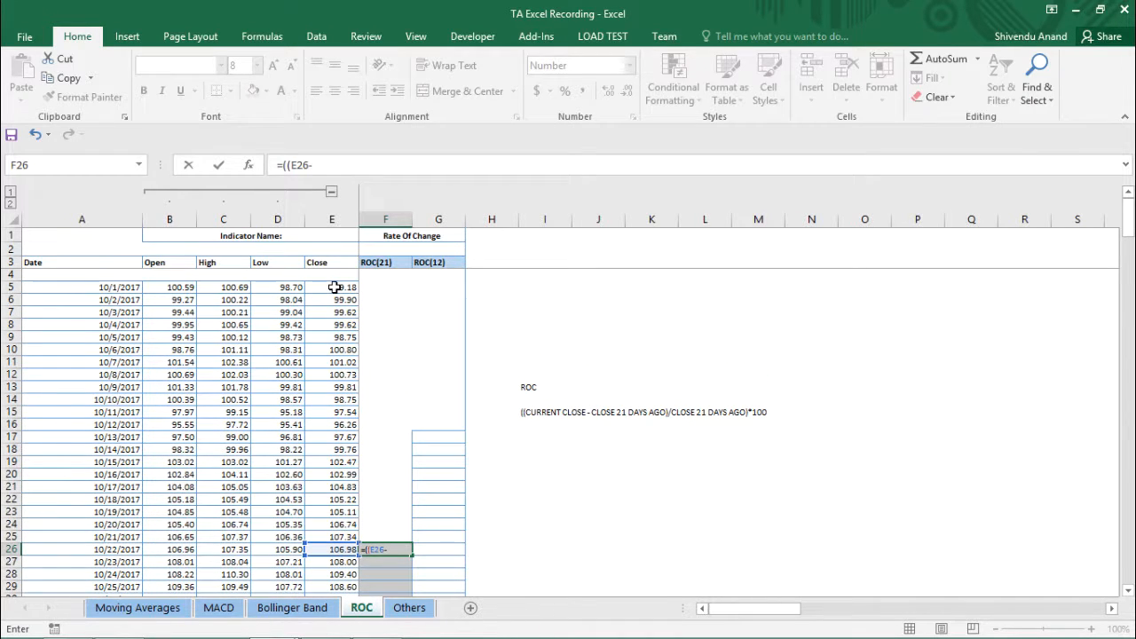
pyautogui.click(331, 288)
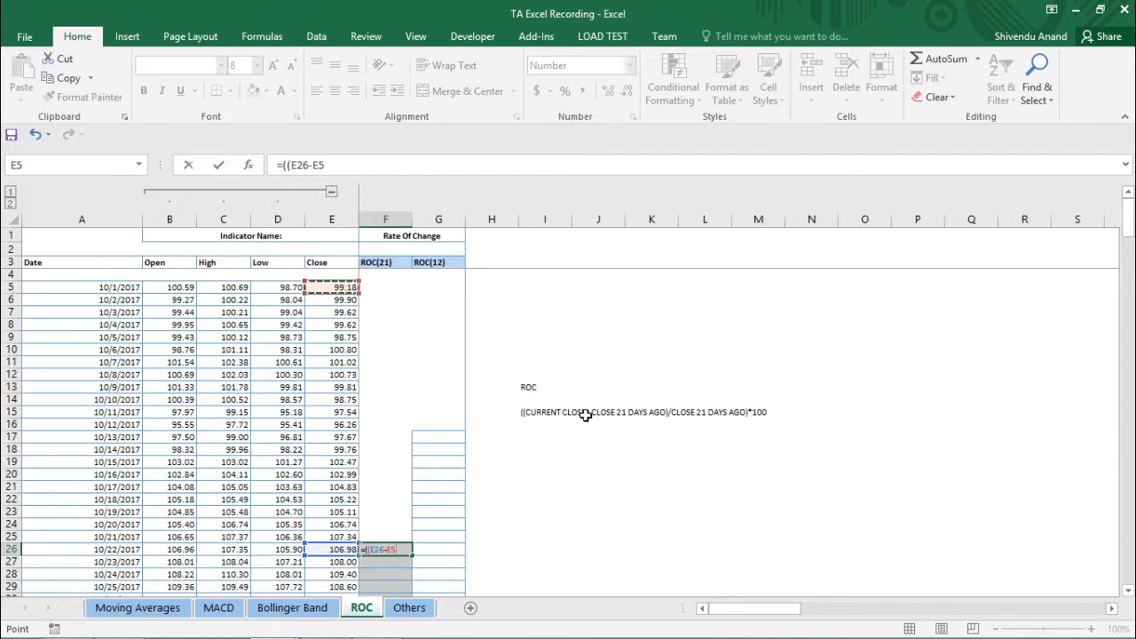
pyautogui.write('/')
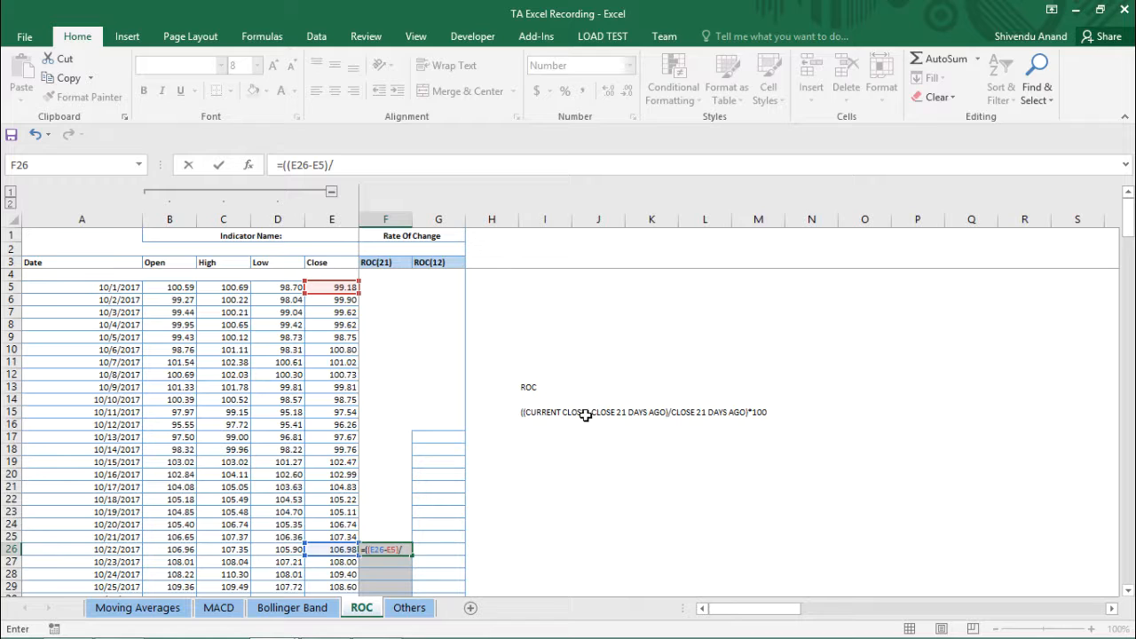
pyautogui.moveTo(514, 355)
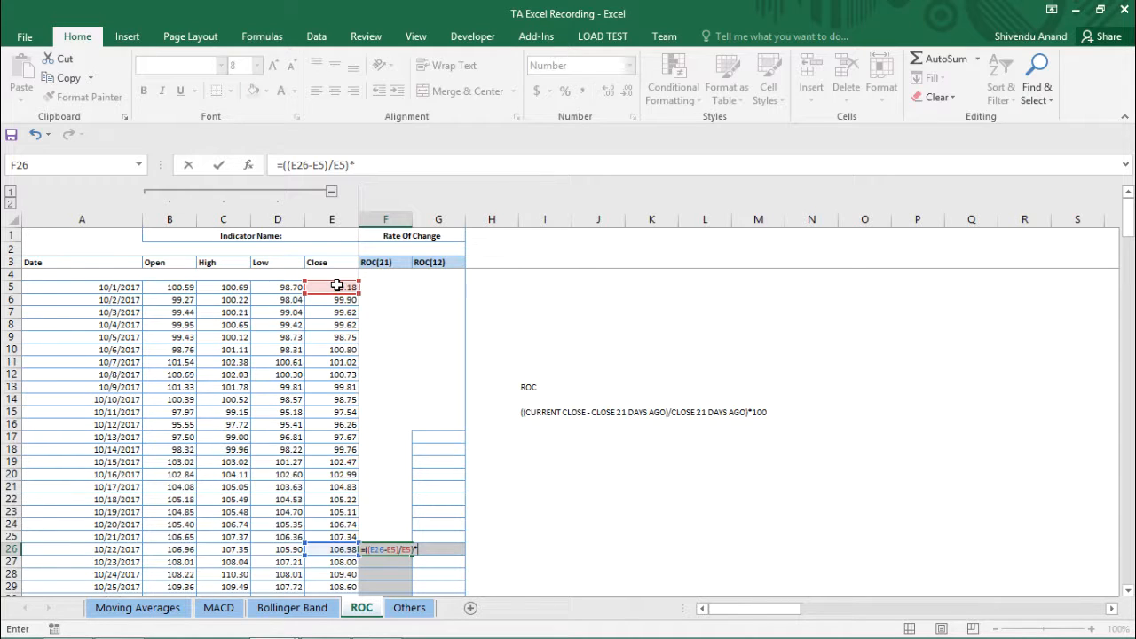
pyautogui.write('100')
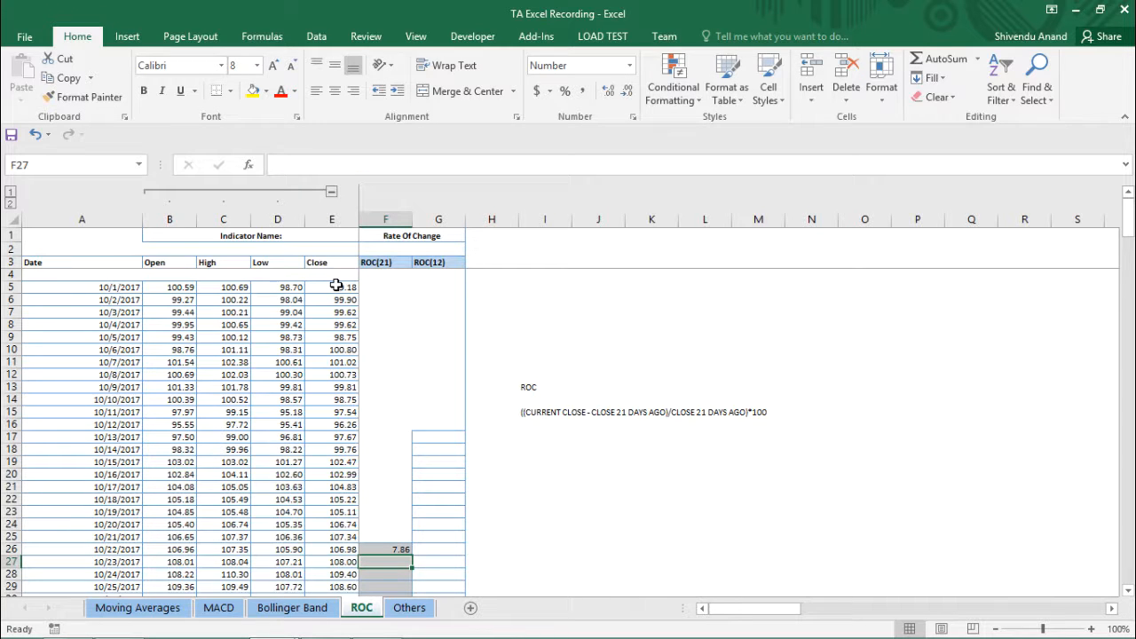
# - Fill the ROC(21) formula down column F, then move to G17 for ROC(12)
pyautogui.click(385, 549)
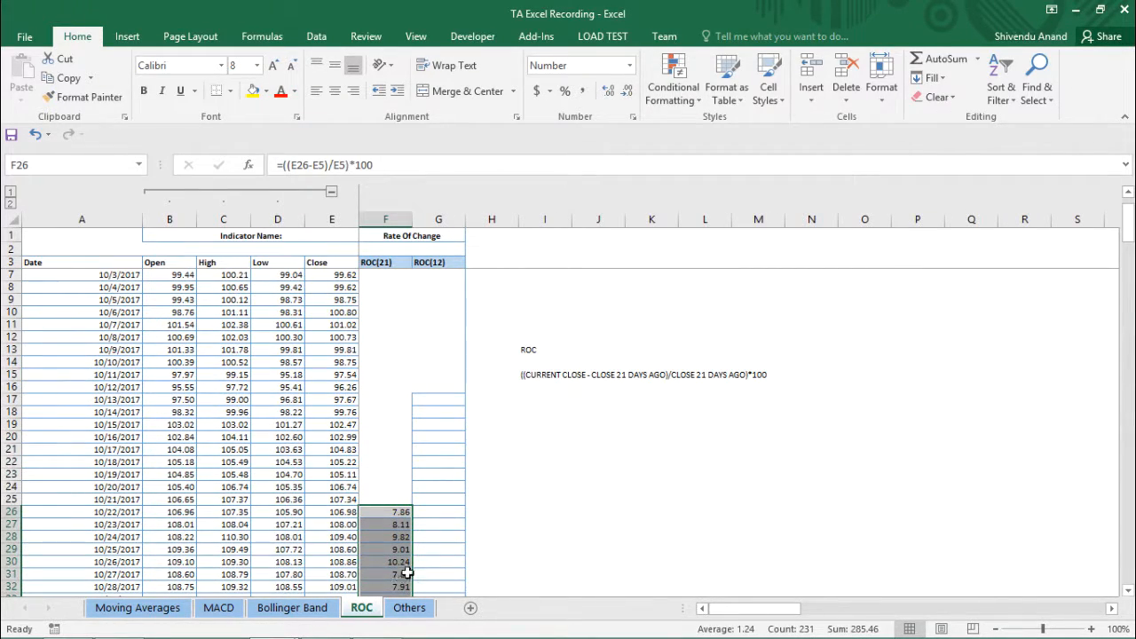
pyautogui.click(438, 398)
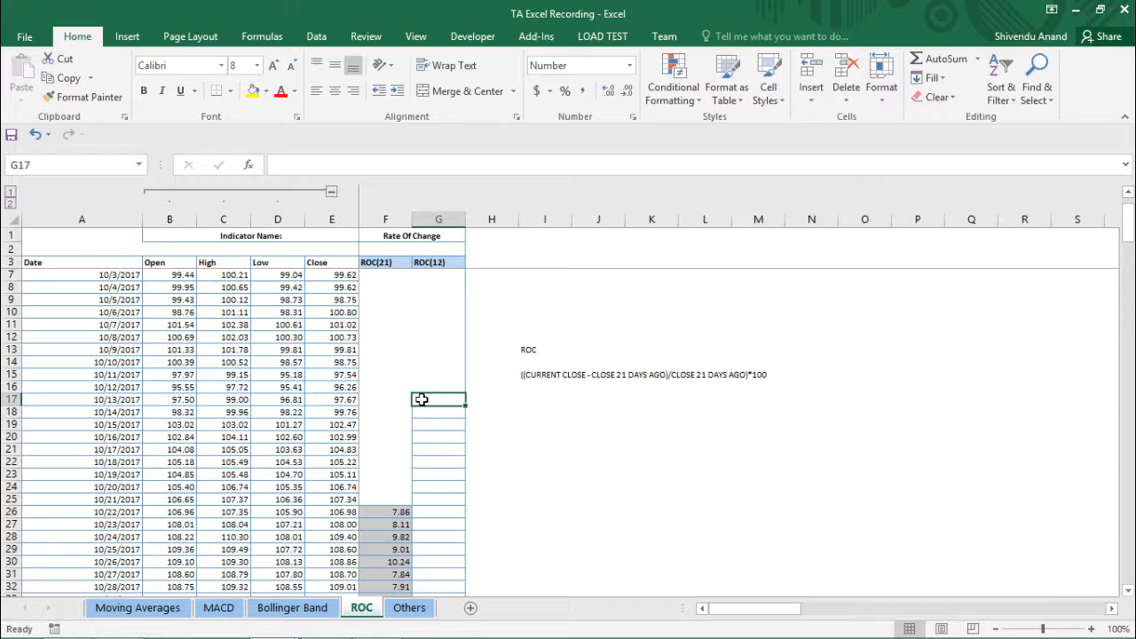
# - Enter =((E17-E5)/E5)*100 in G17, giving the first ROC(12) value -1.52
pyautogui.write('=((E17-')
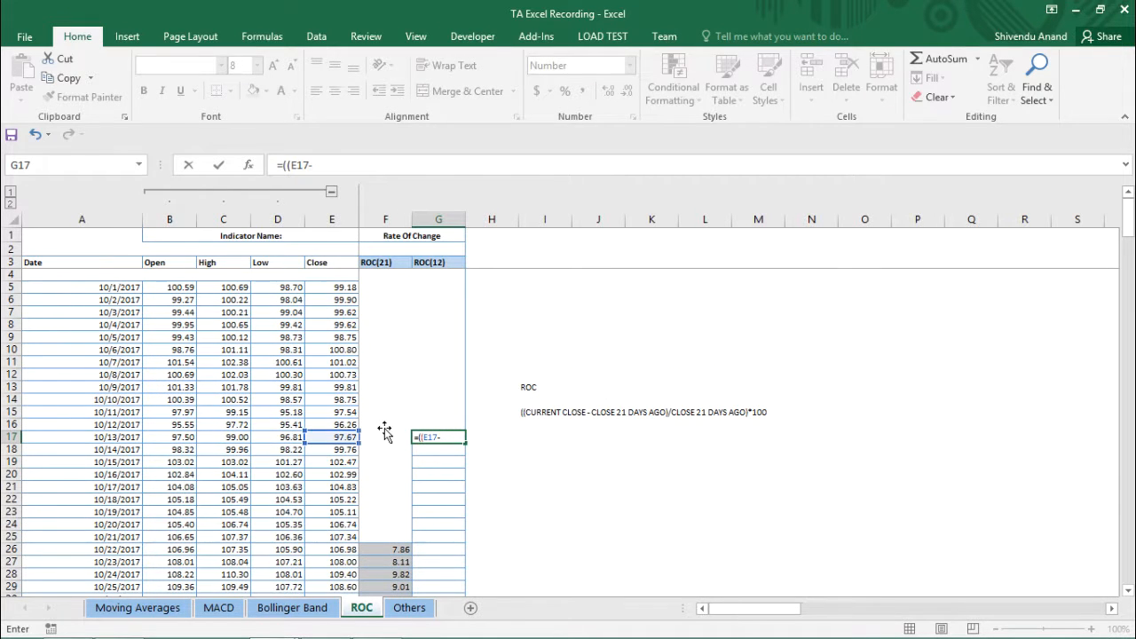
pyautogui.click(330, 287)
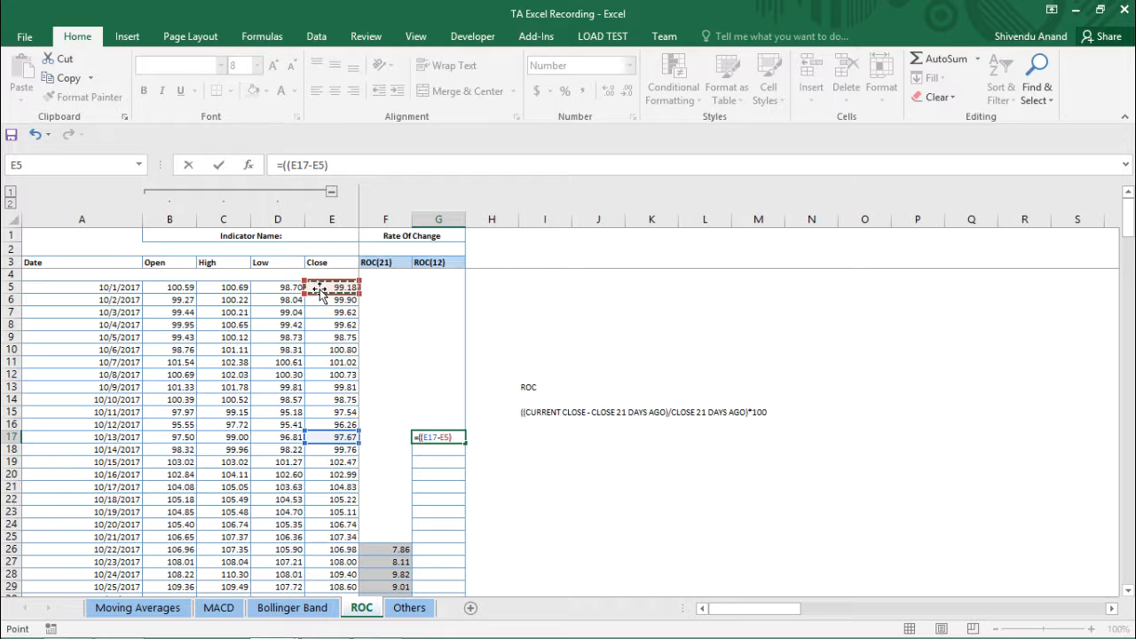
pyautogui.write('/')
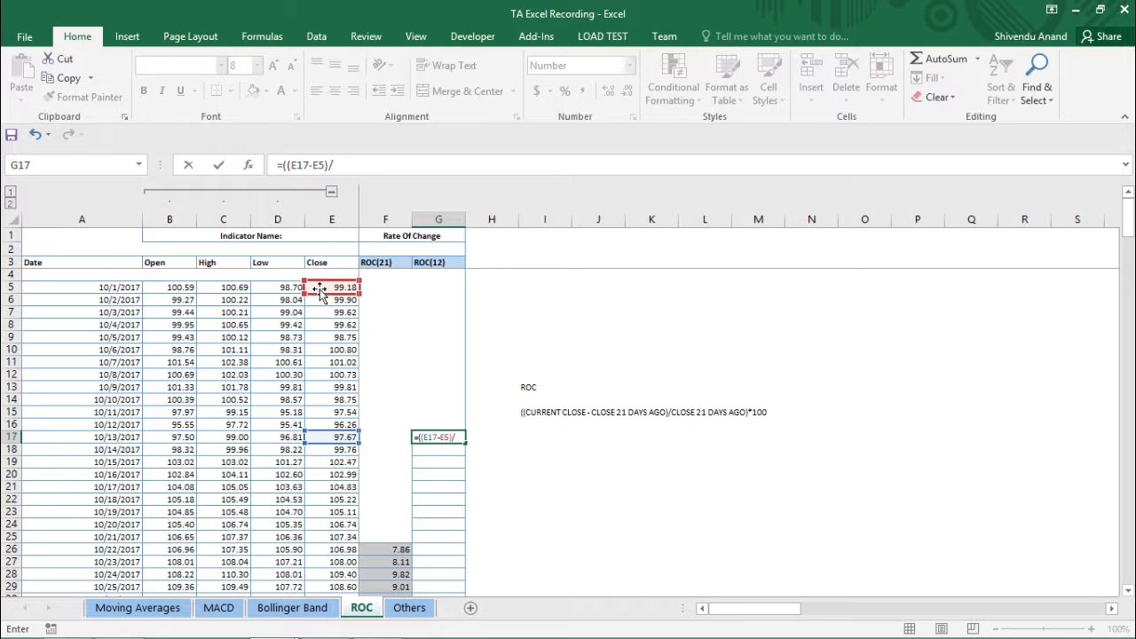
pyautogui.click(330, 287)
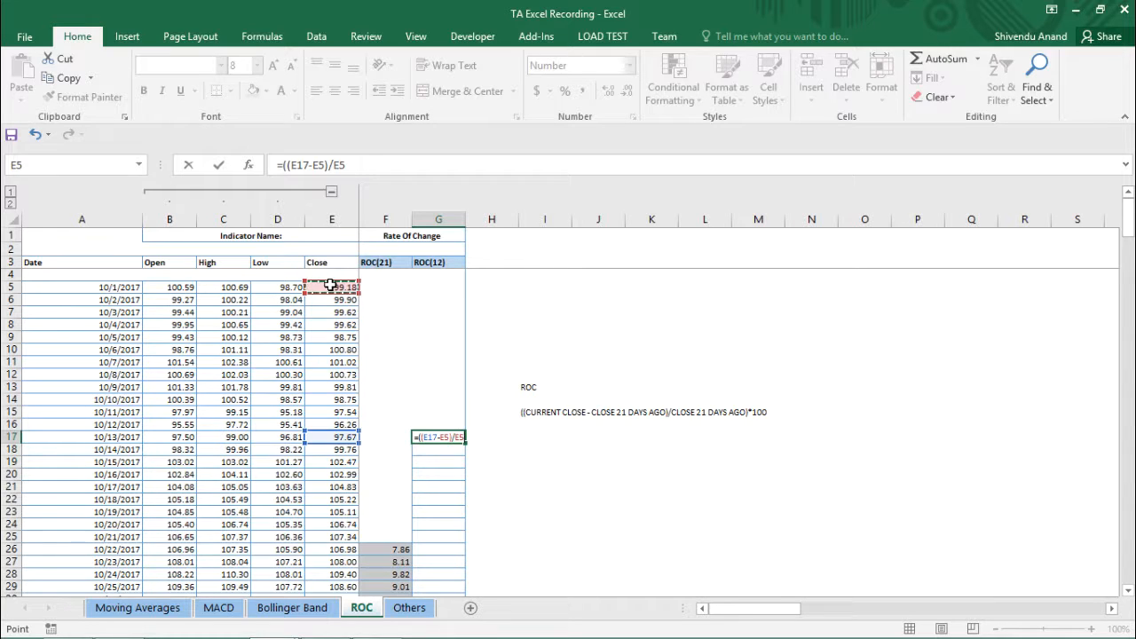
pyautogui.write(')*')
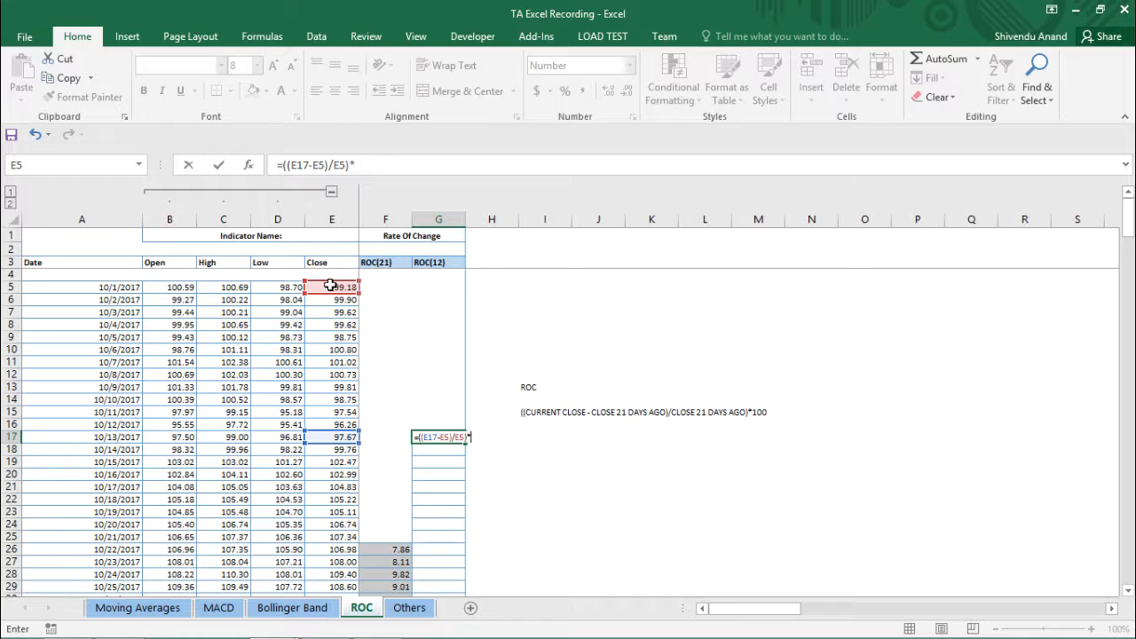
pyautogui.write('100')
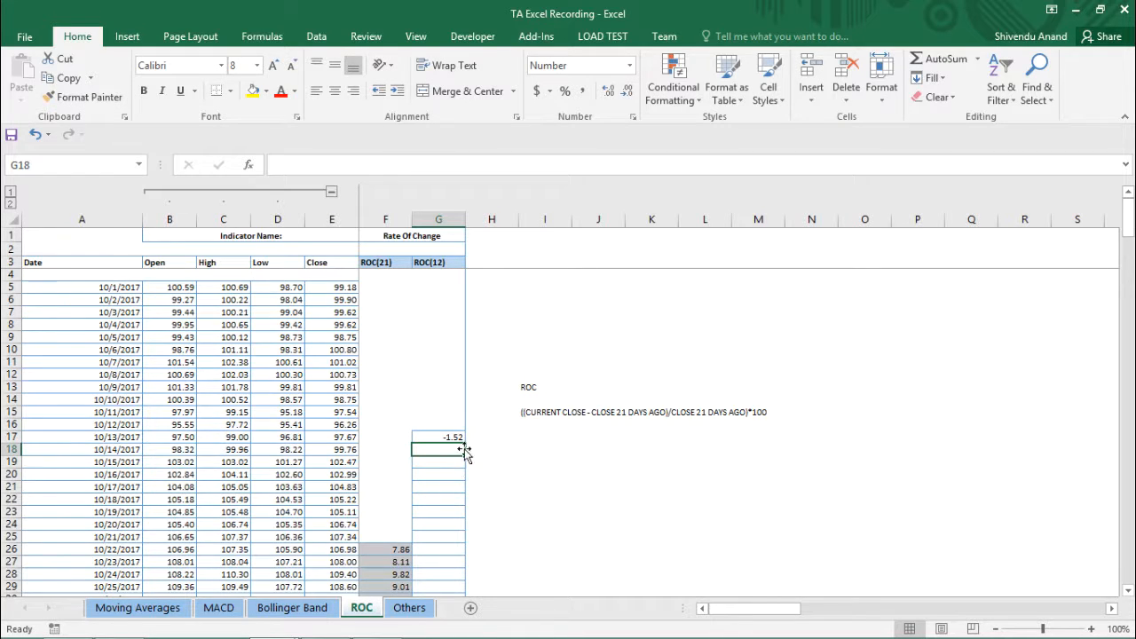
# - Fill the ROC(12) formula down column G and scroll to verify both ROC columns
pyautogui.click(438, 436)
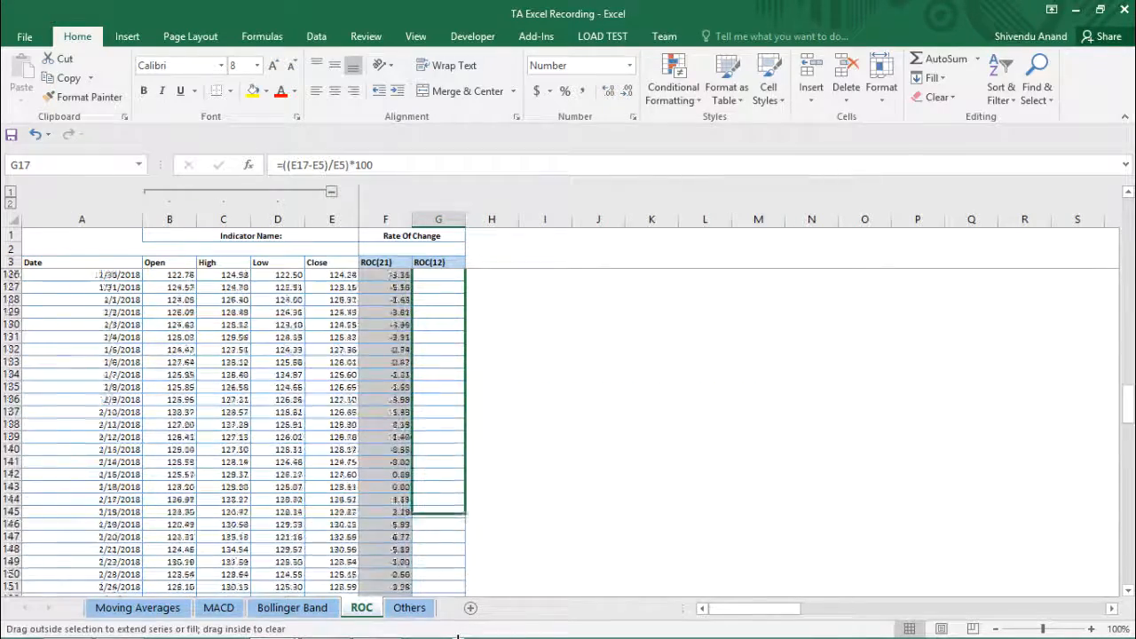
pyautogui.scroll(-3)
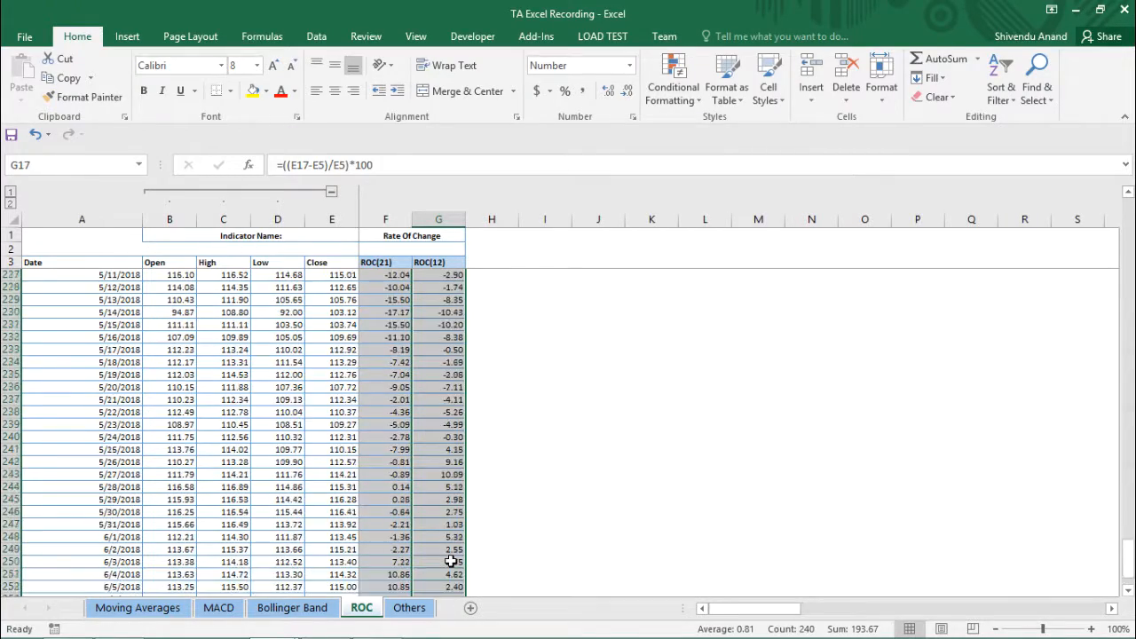
pyautogui.scroll(3)
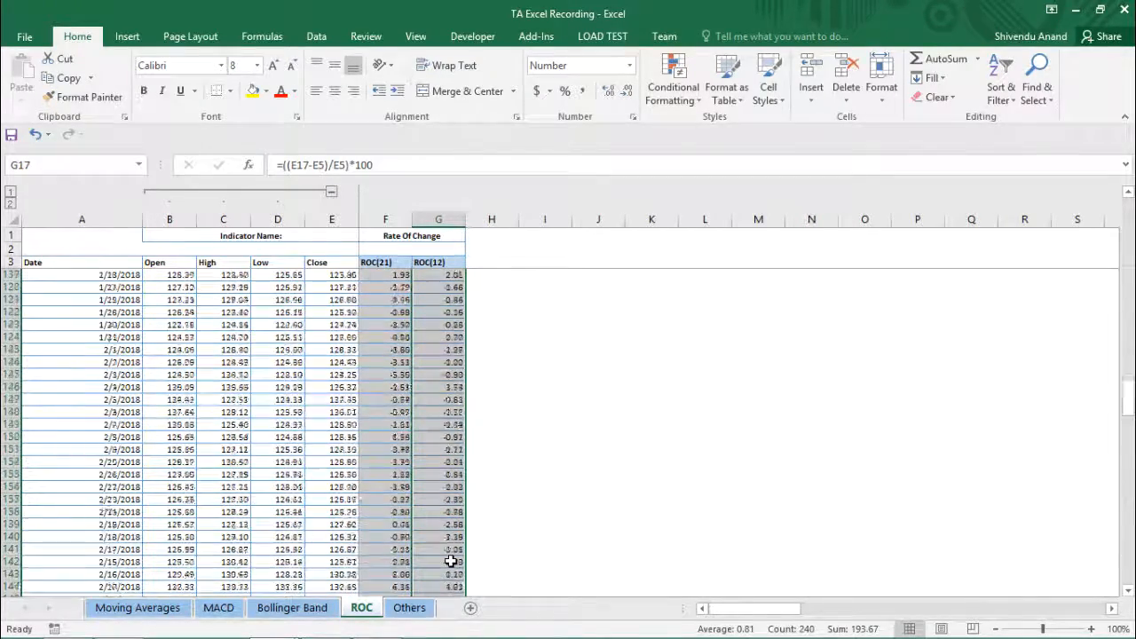
pyautogui.scroll(3)
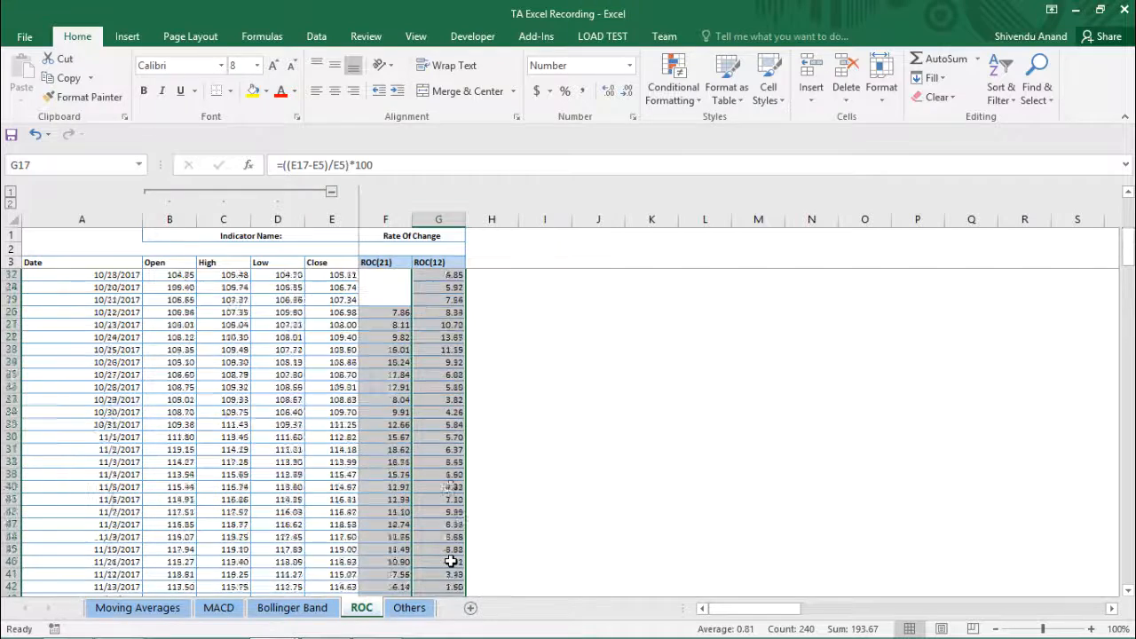